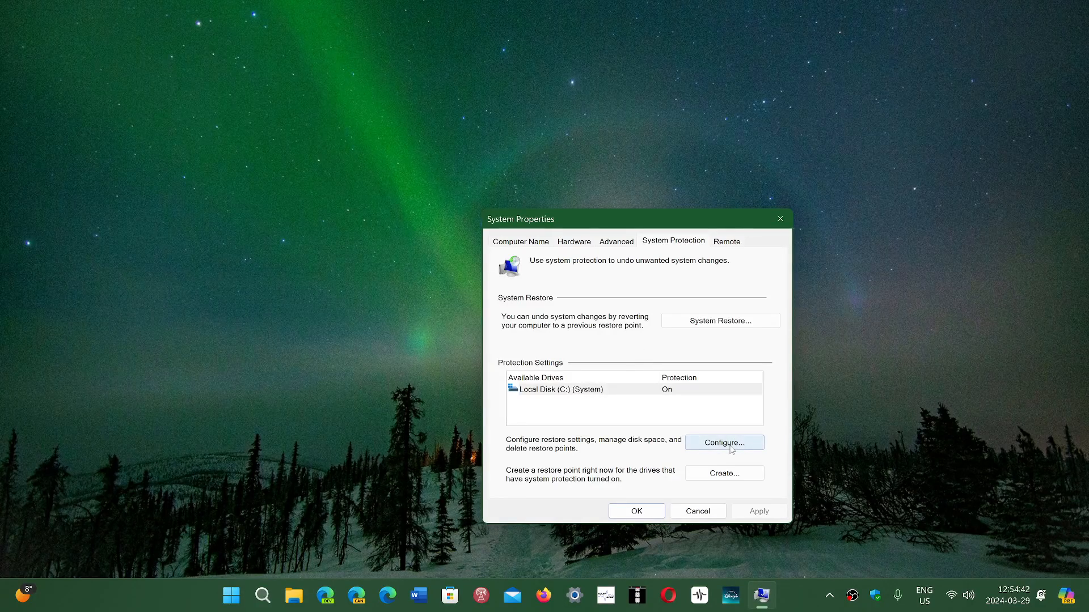
Adjust drive C:'s Max Usage slider through 5% and 1% to settle on 2% (about 9.5 GB).
click(724, 442)
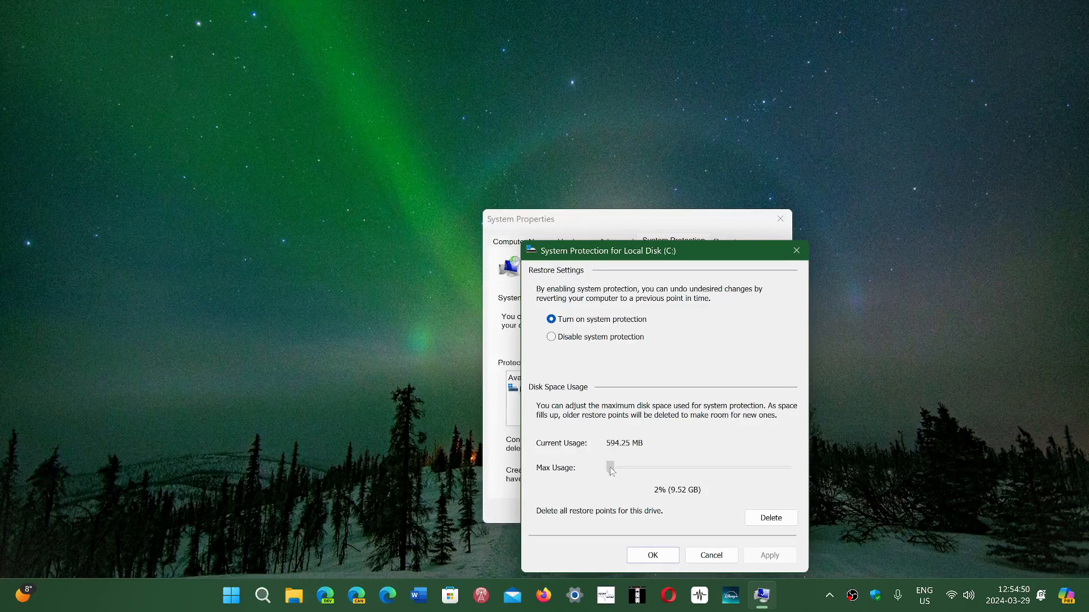
drag(610, 468, 617, 468)
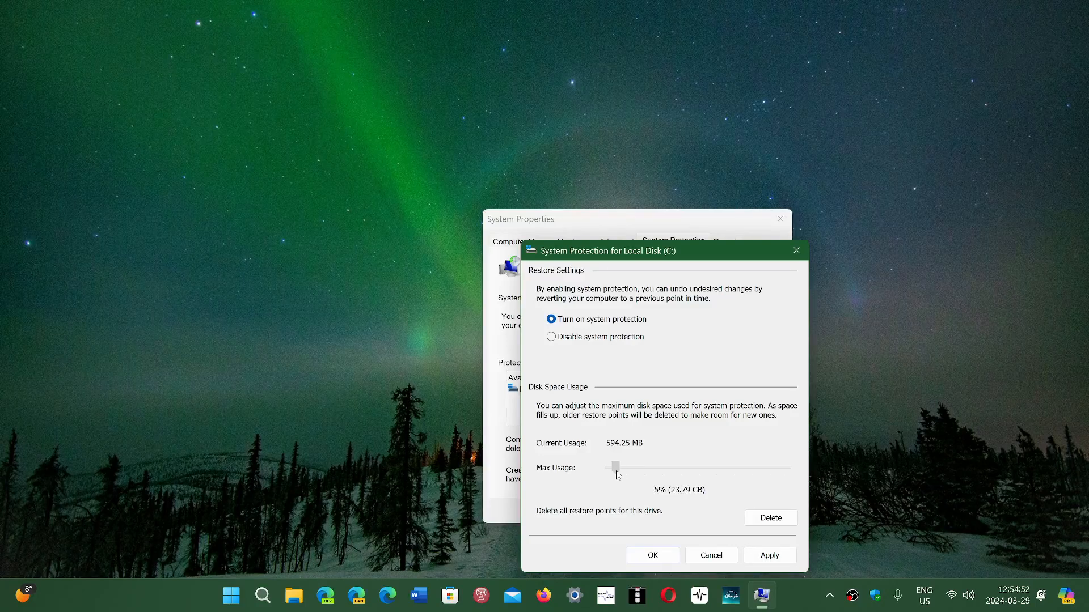
drag(616, 467, 609, 467)
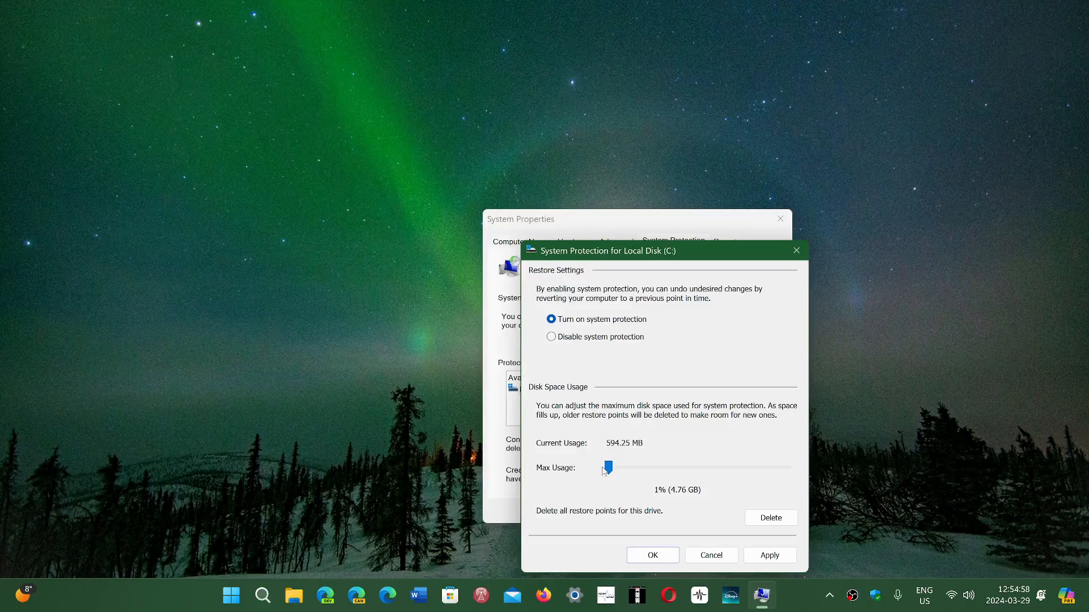
mouse_move(660, 496)
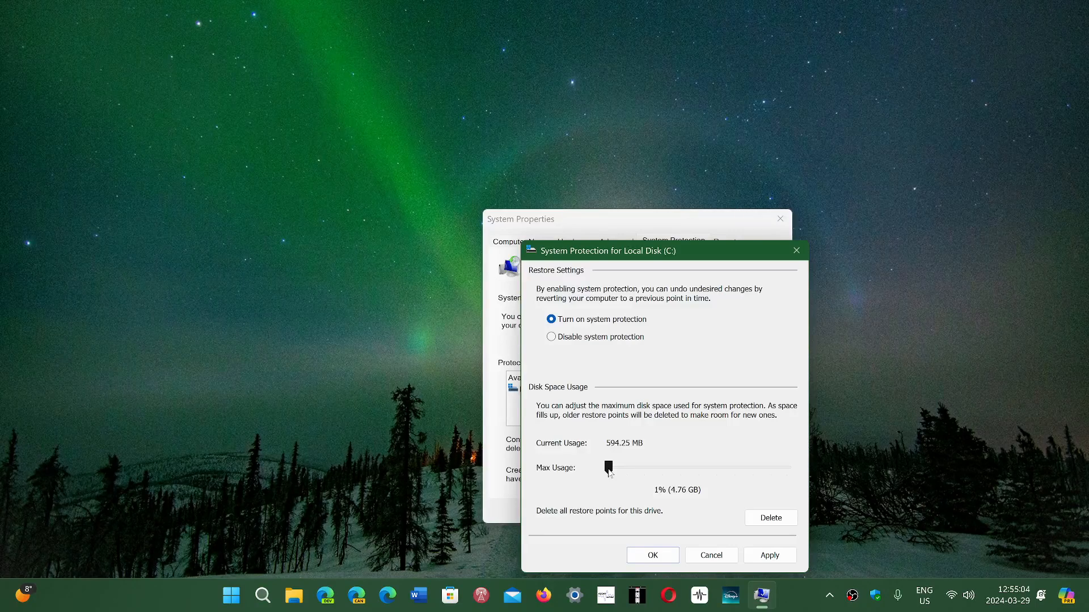
drag(608, 468, 610, 468)
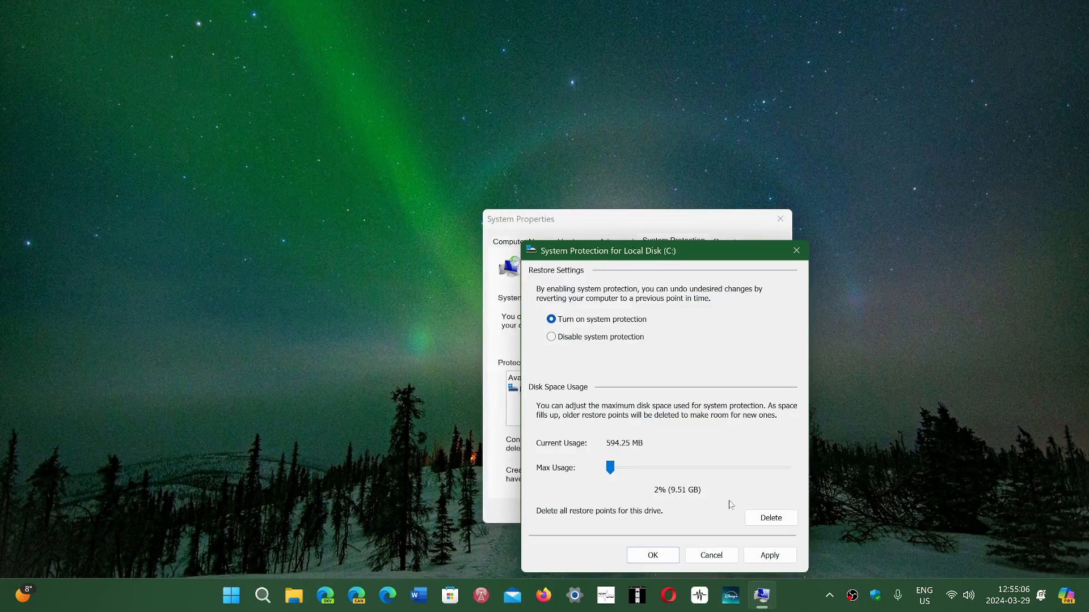
mouse_move(658, 533)
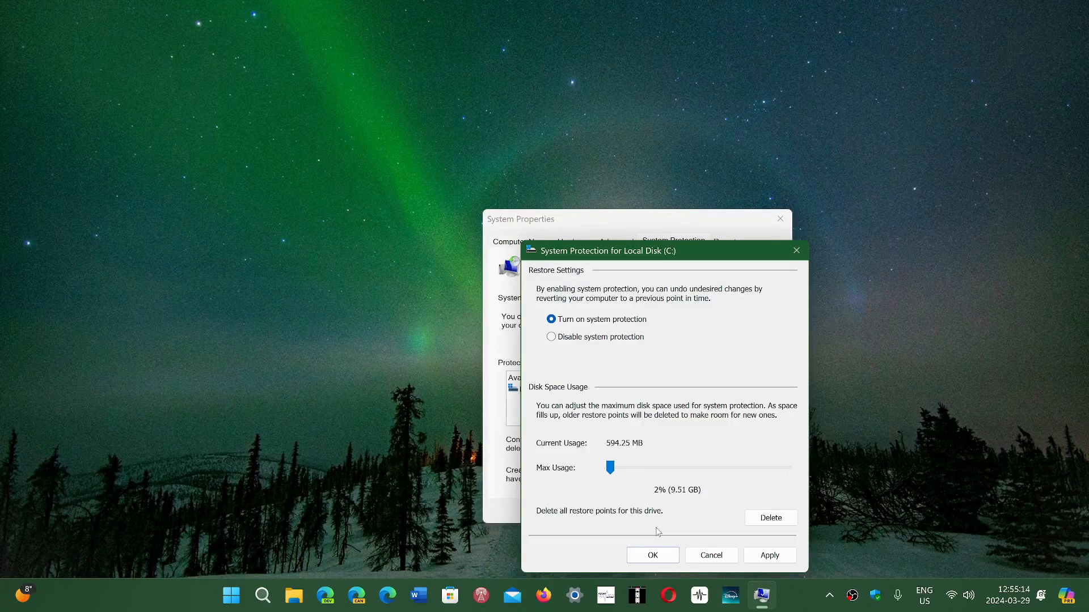
mouse_move(826, 518)
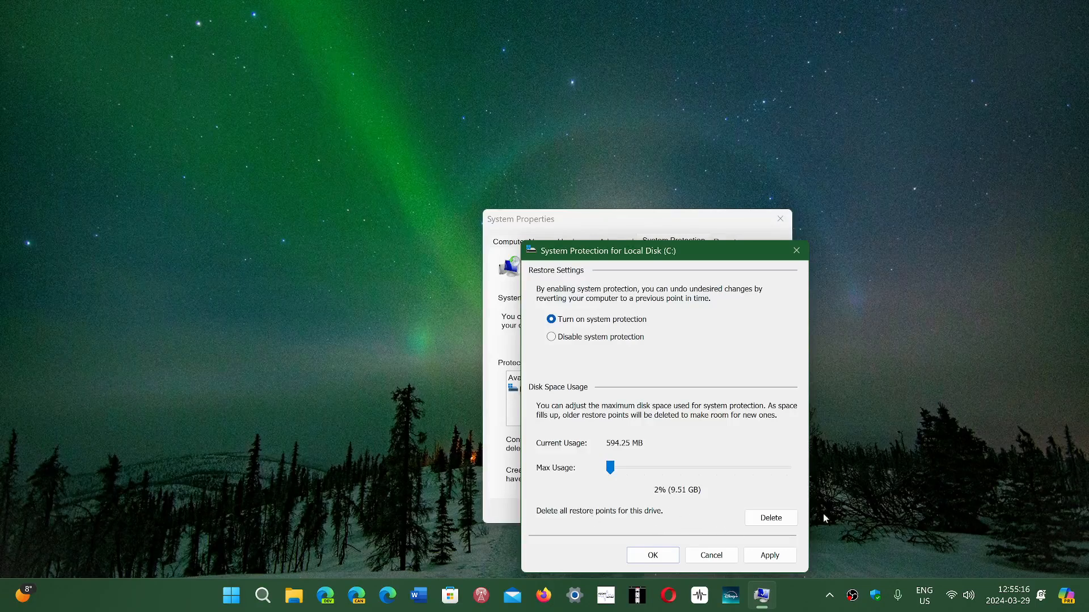
mouse_move(710, 518)
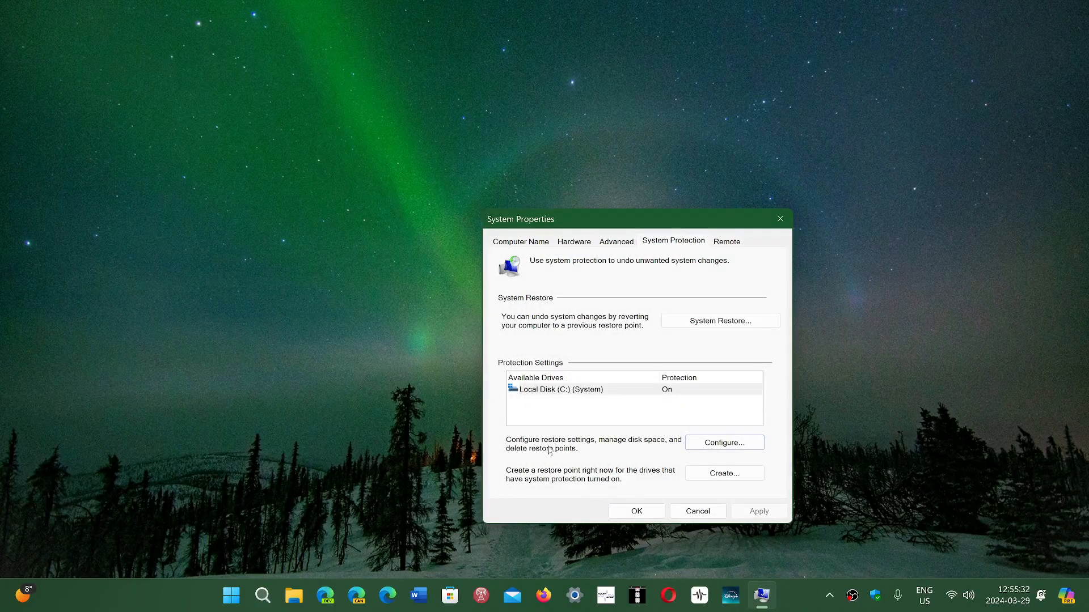
mouse_move(658, 453)
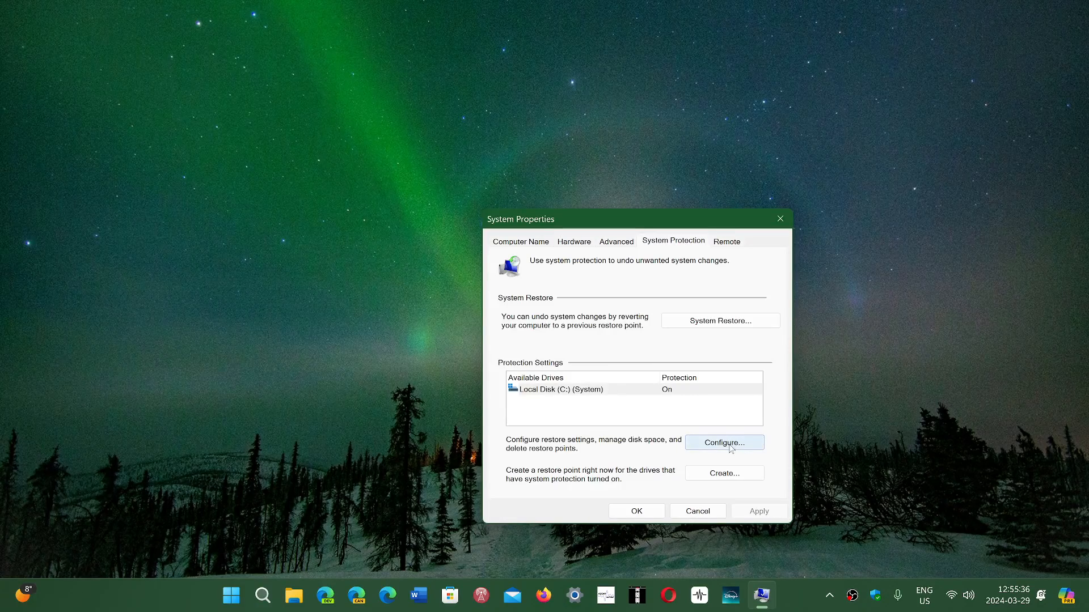
Revisit drive C:'s protection settings and close them, keeping the saved 2% limit.
click(723, 444)
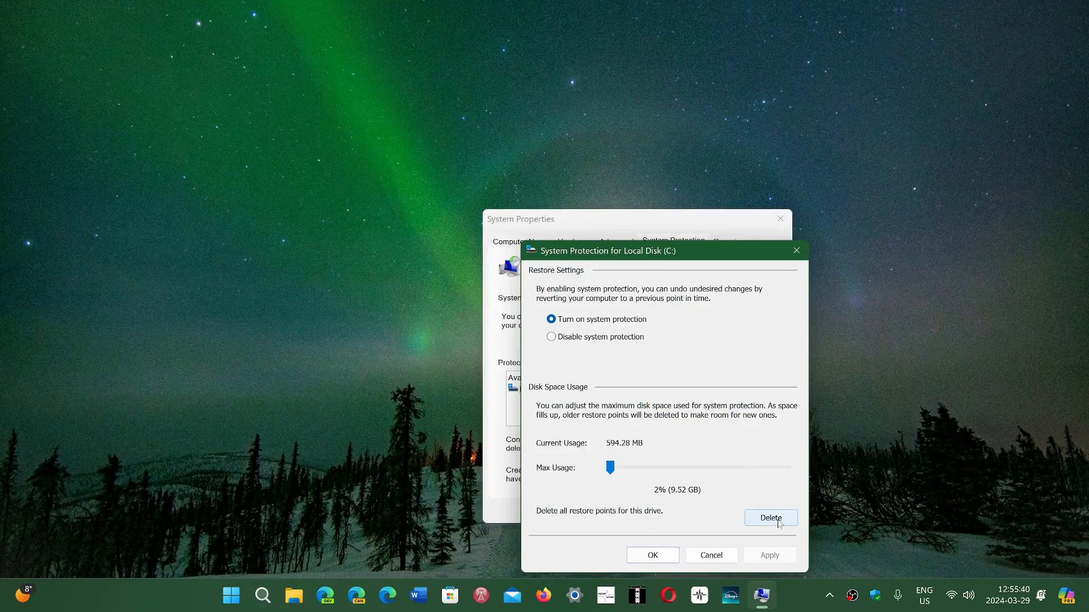
mouse_move(710, 556)
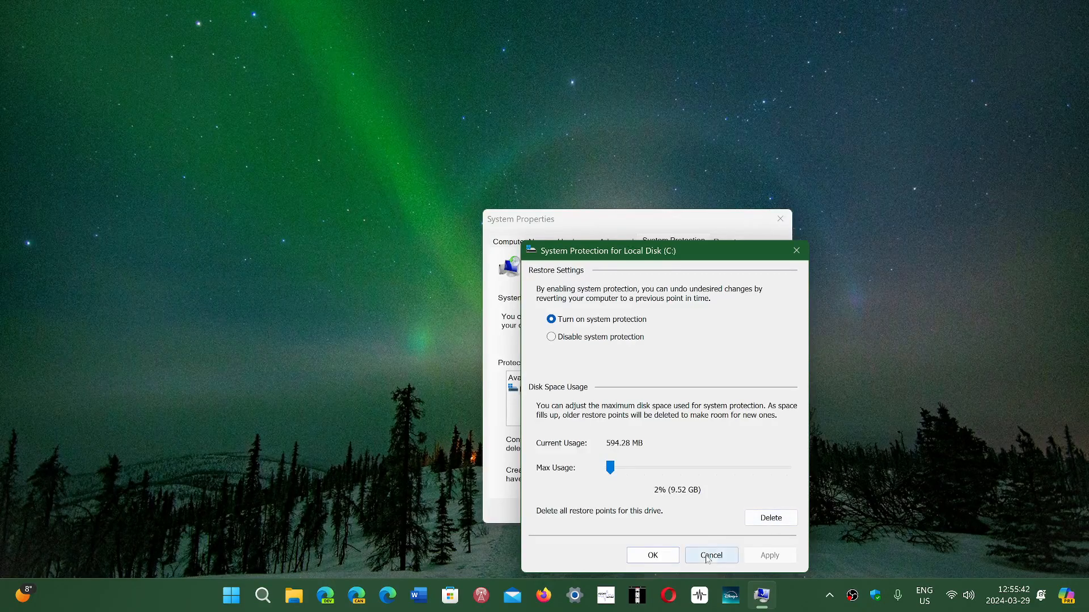
click(710, 555)
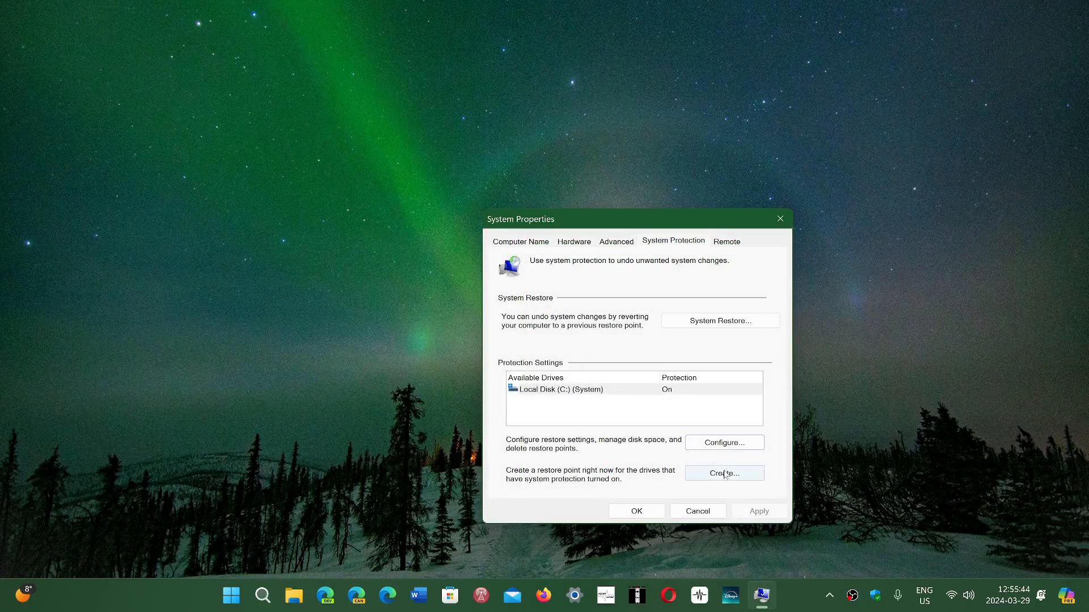
Bring up the Create a restore point dialog, focus its description box, then cancel it.
click(723, 472)
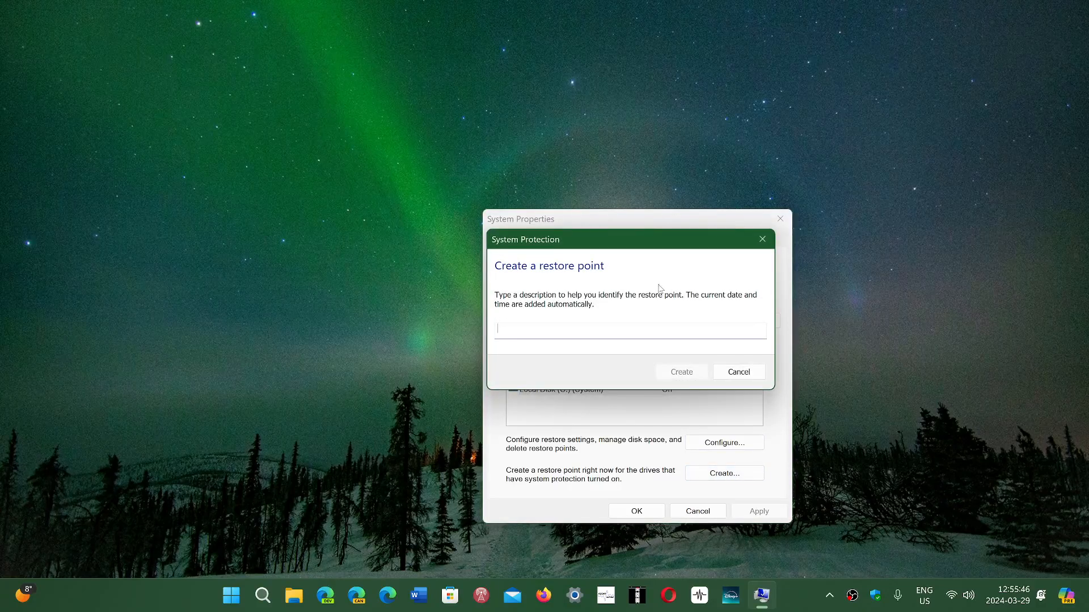
mouse_move(576, 327)
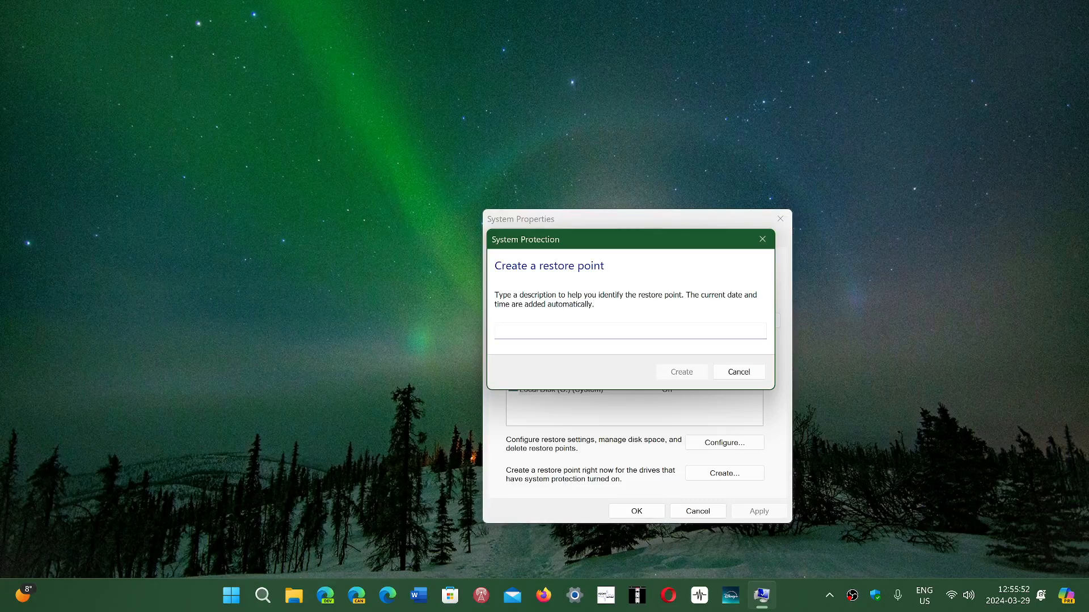
click(628, 330)
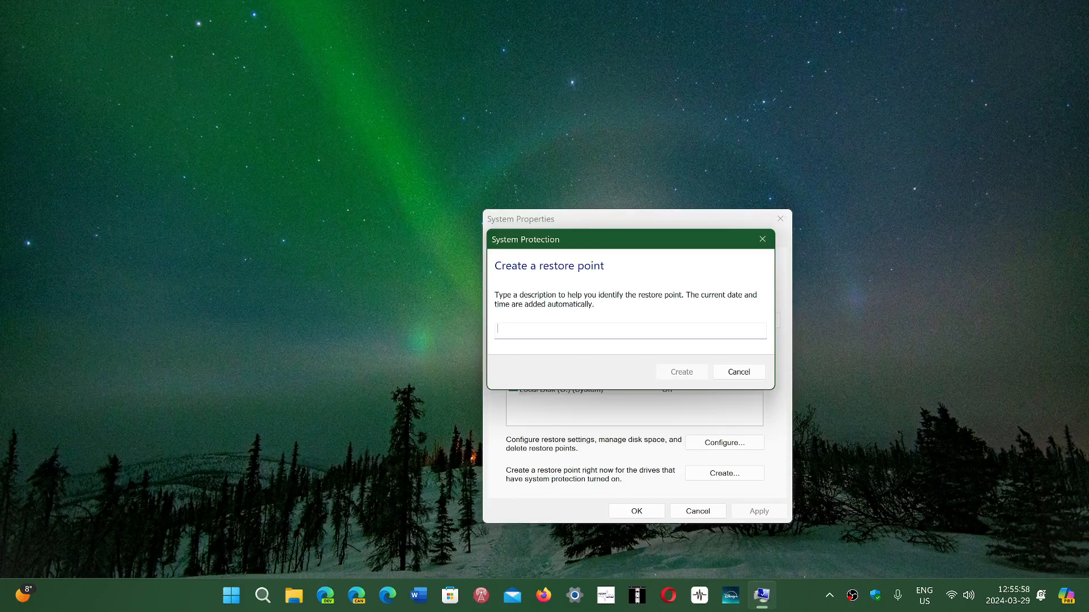
click(737, 372)
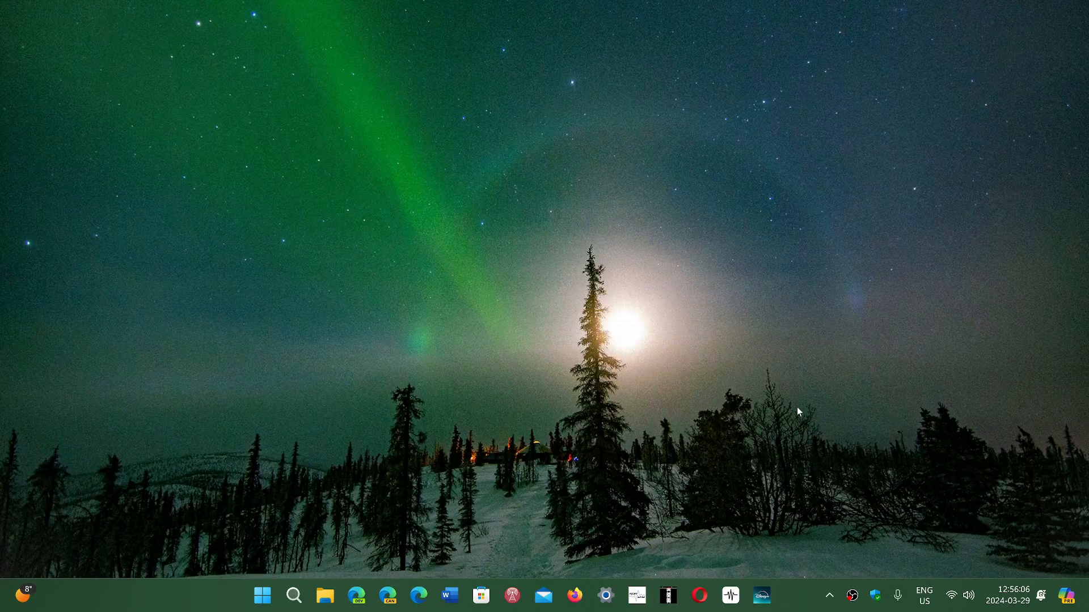
mouse_move(809, 598)
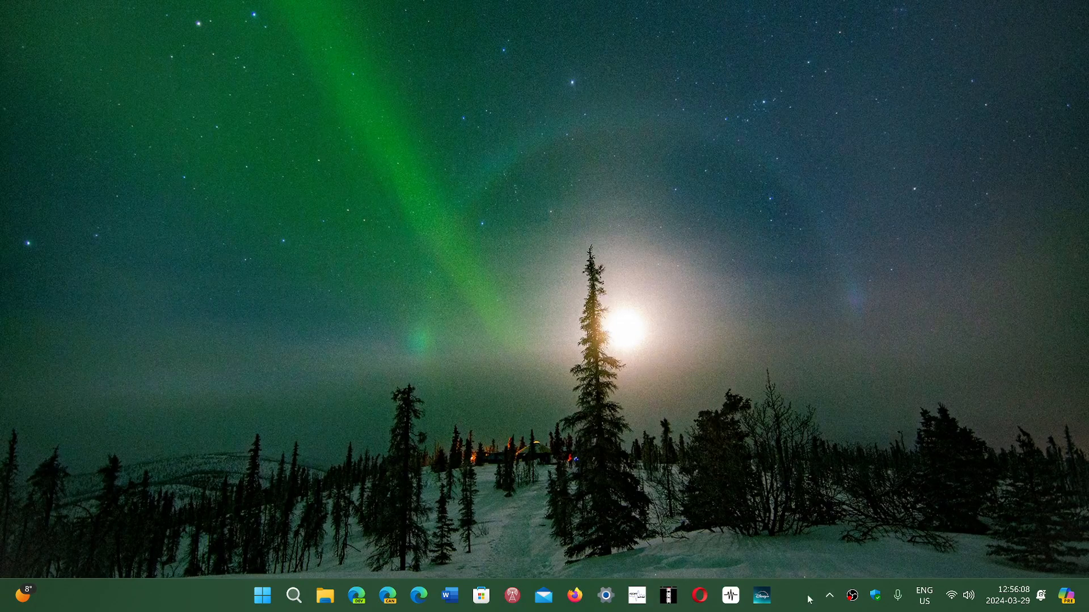